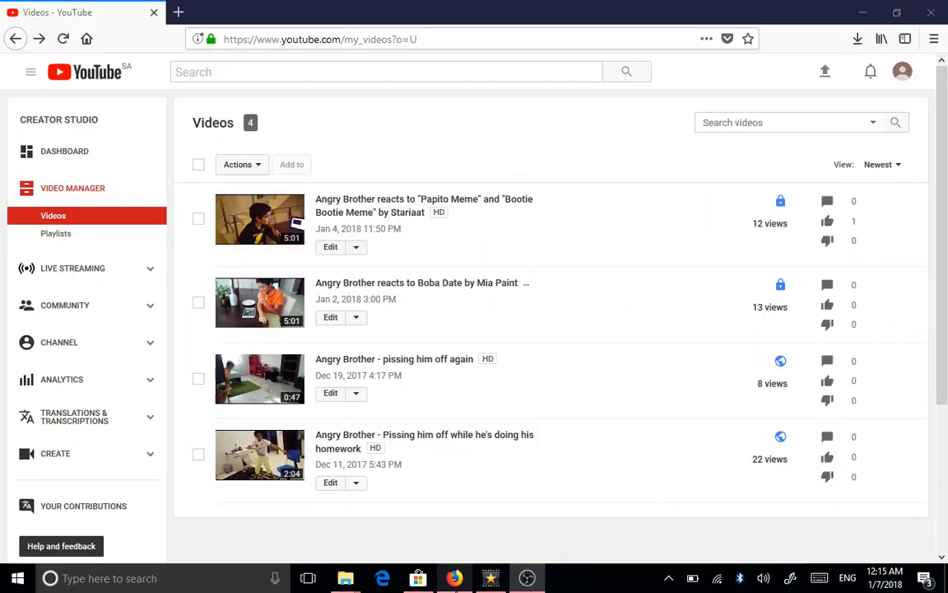
pyautogui.moveTo(450, 476)
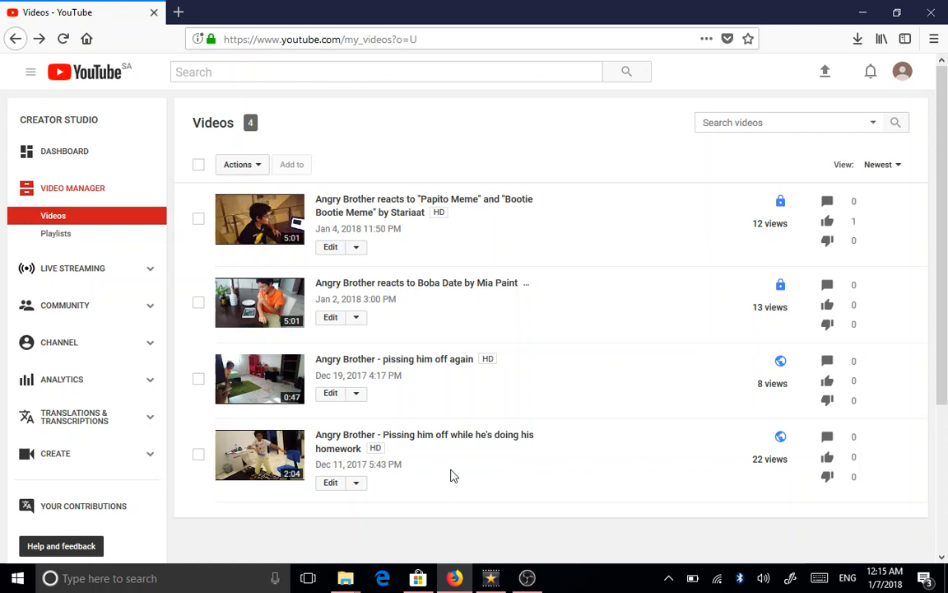
pyautogui.moveTo(395, 359)
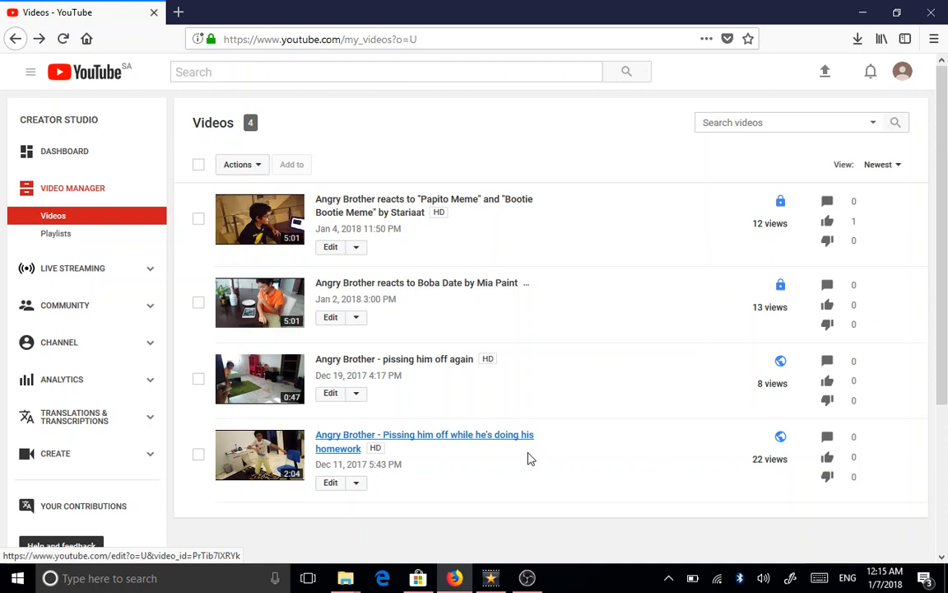
pyautogui.moveTo(534, 225)
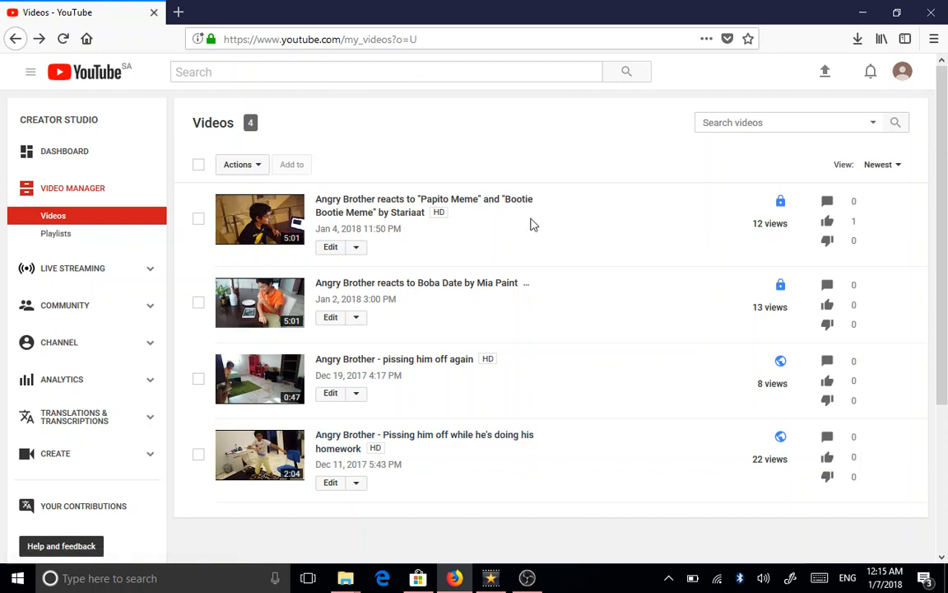
pyautogui.moveTo(296, 6)
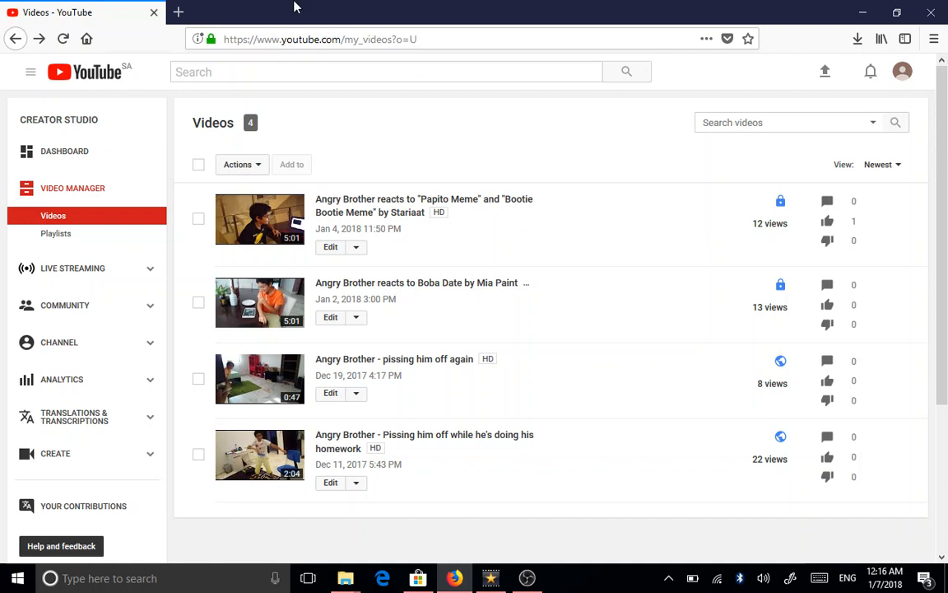
pyautogui.moveTo(531, 311)
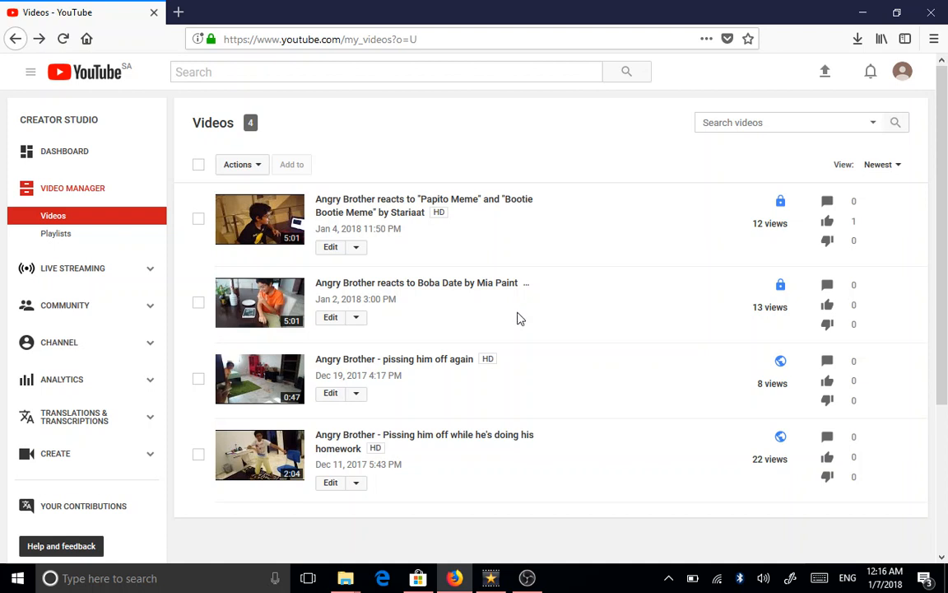
pyautogui.moveTo(596, 310)
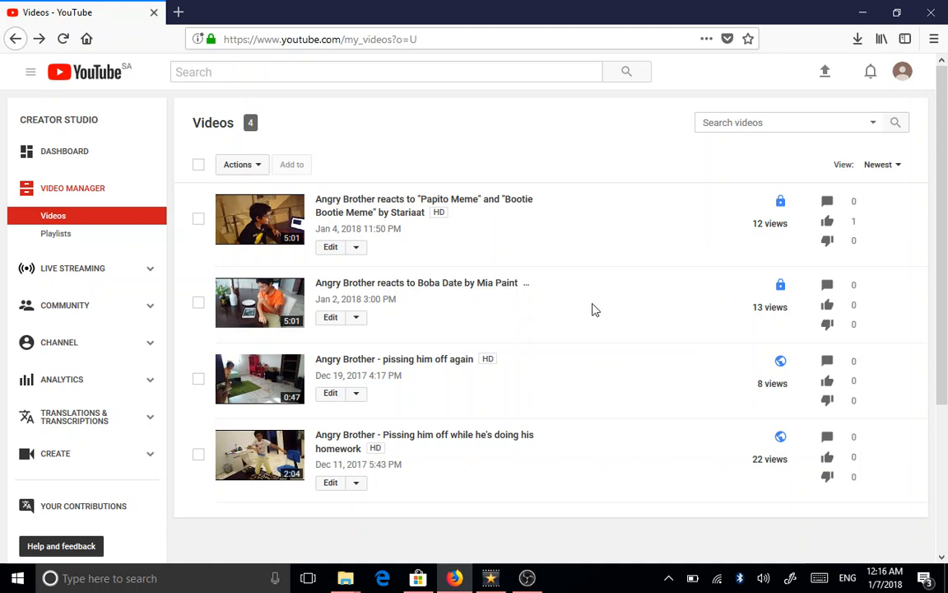
pyautogui.moveTo(647, 309)
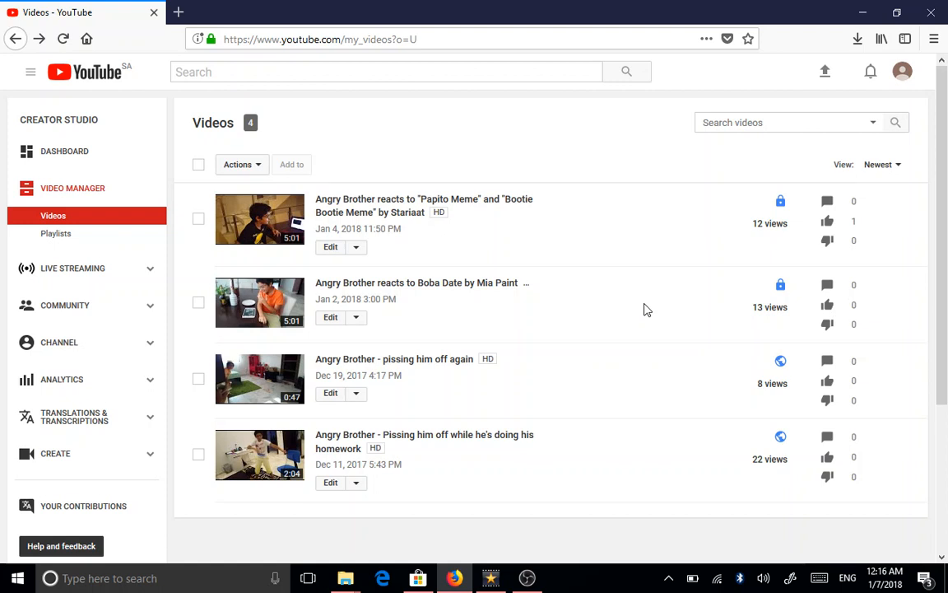
pyautogui.moveTo(552, 305)
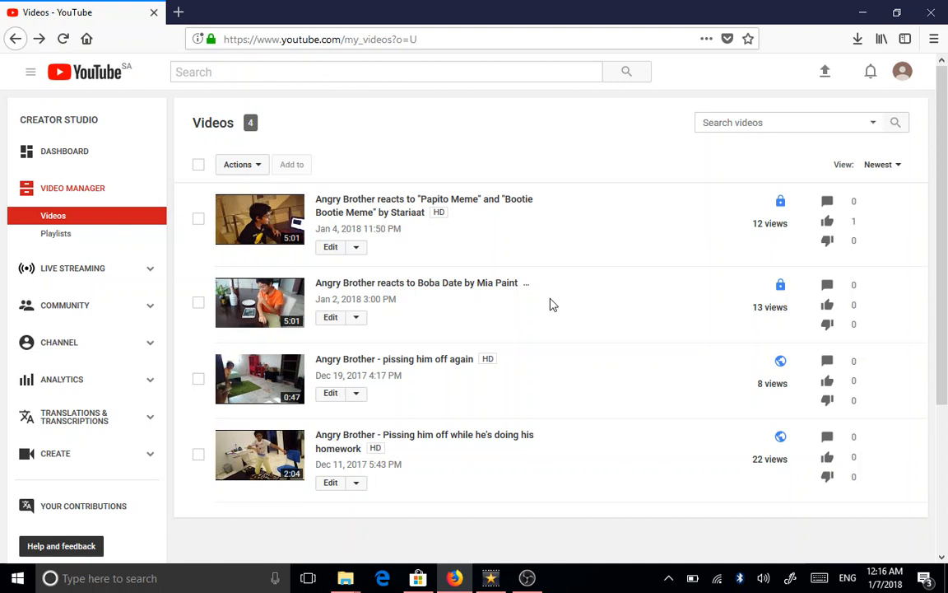
pyautogui.moveTo(588, 297)
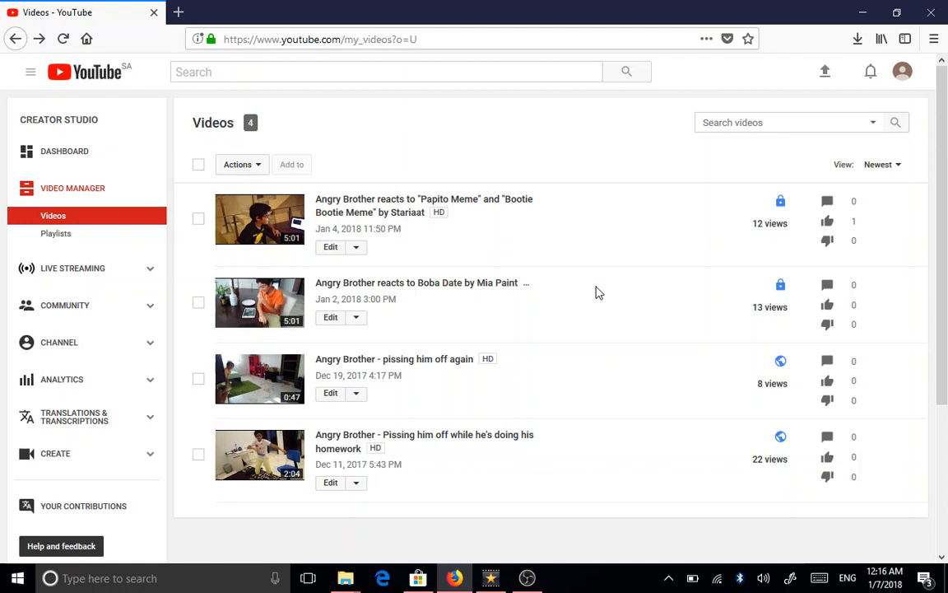
pyautogui.moveTo(443, 314)
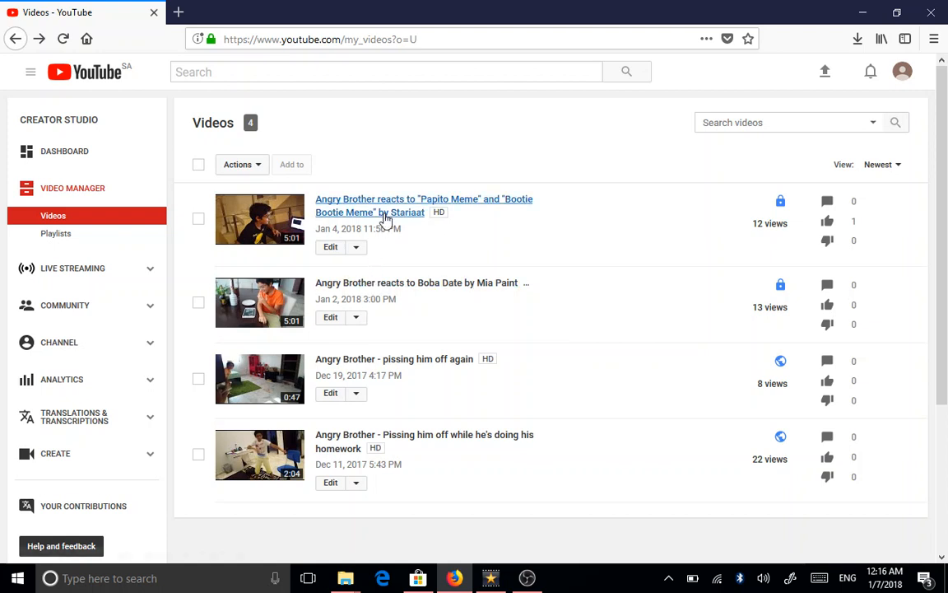
pyautogui.moveTo(436, 128)
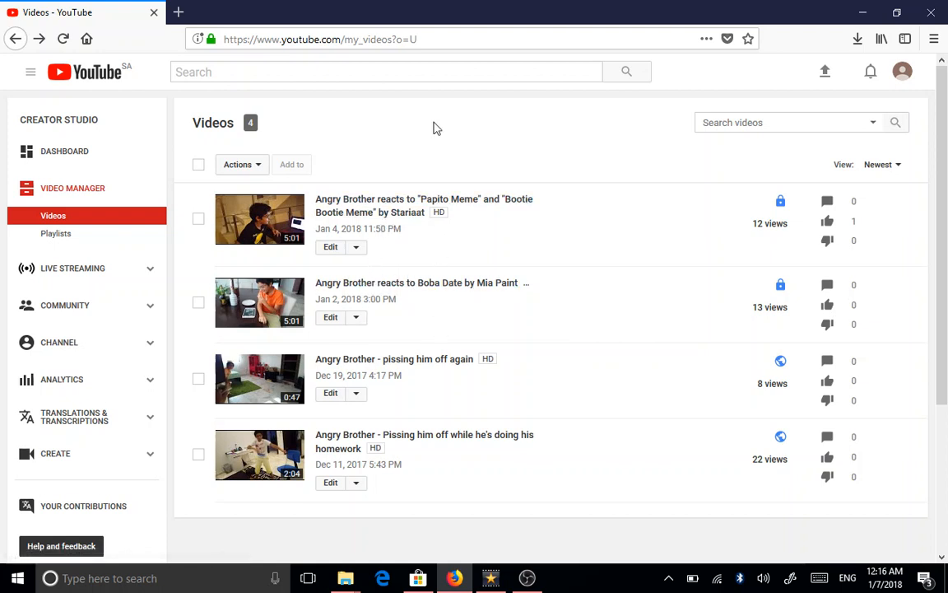
pyautogui.moveTo(467, 211)
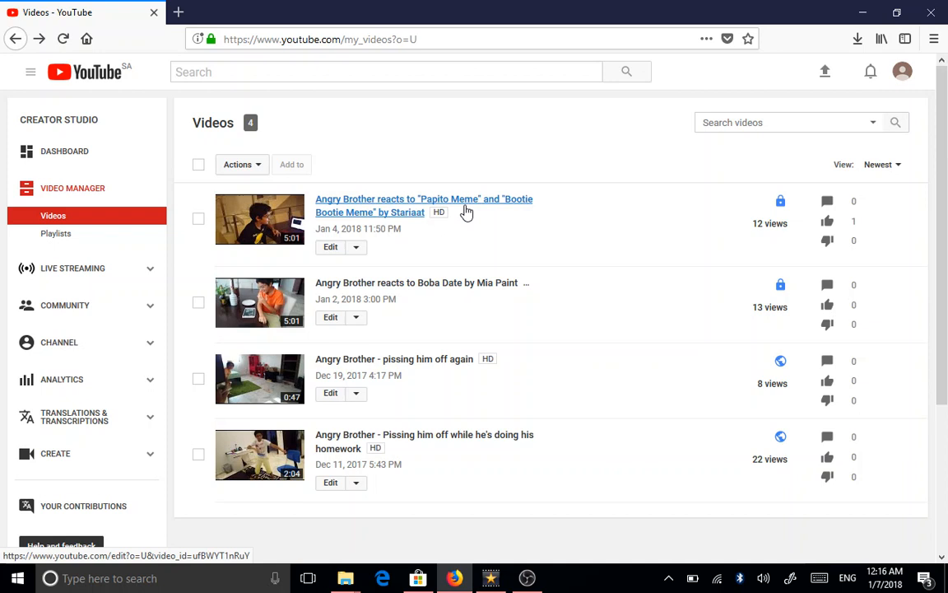
pyautogui.moveTo(571, 277)
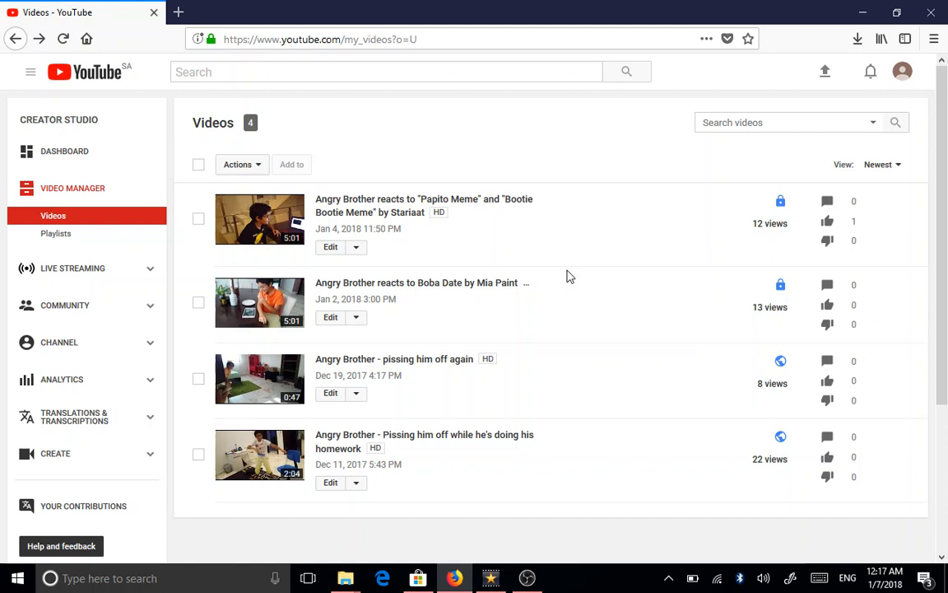
pyautogui.moveTo(616, 277)
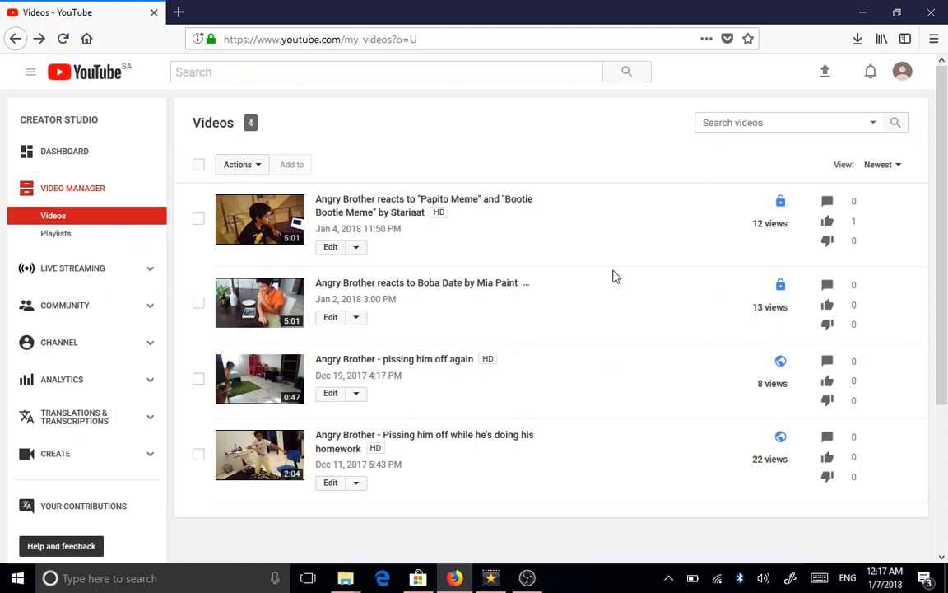
pyautogui.moveTo(601, 245)
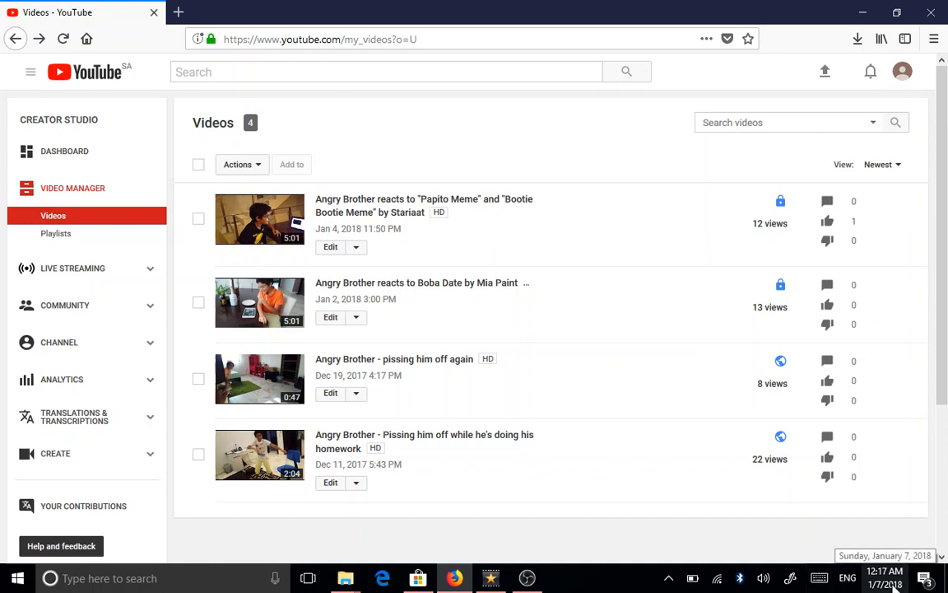
pyautogui.moveTo(735, 388)
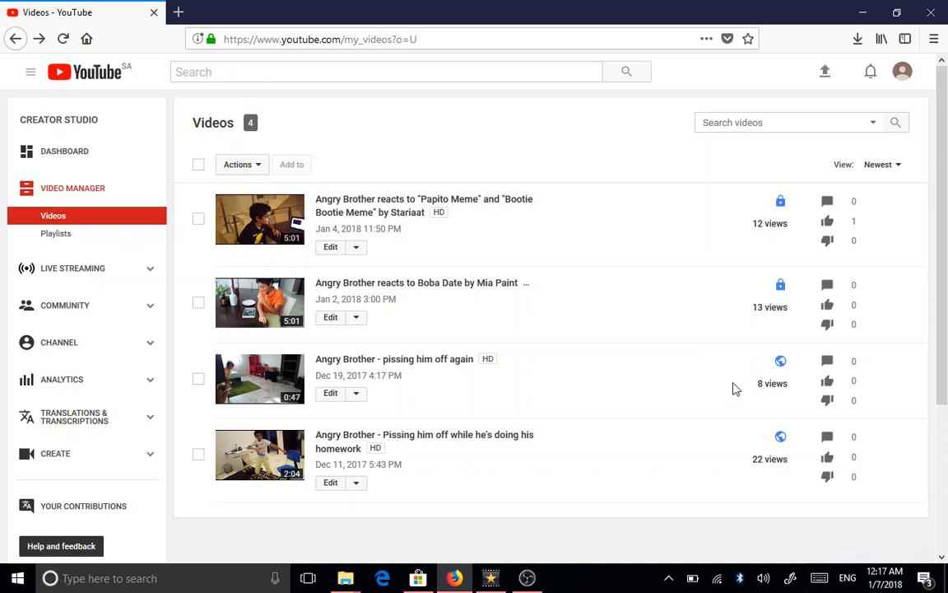
pyautogui.moveTo(597, 183)
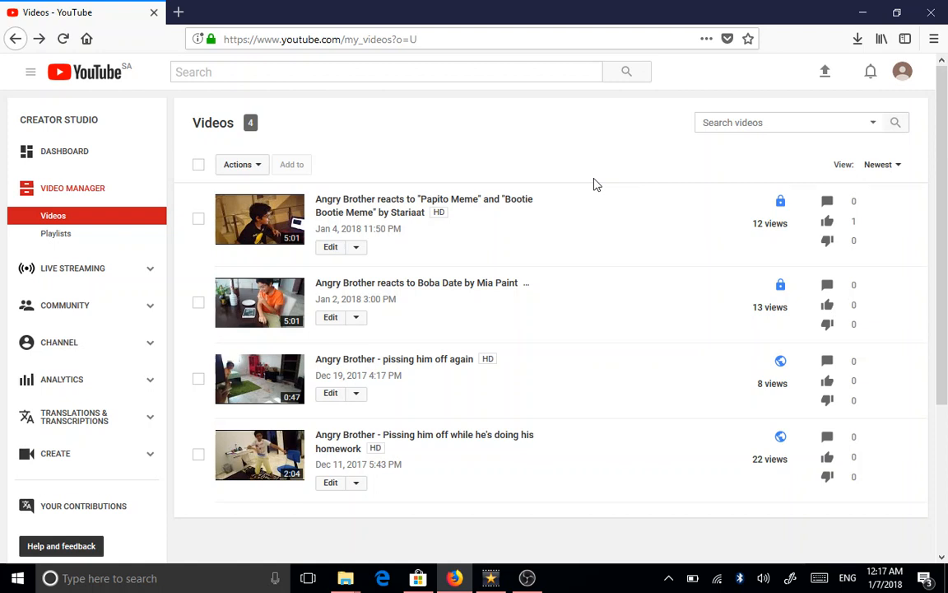
pyautogui.moveTo(692, 227)
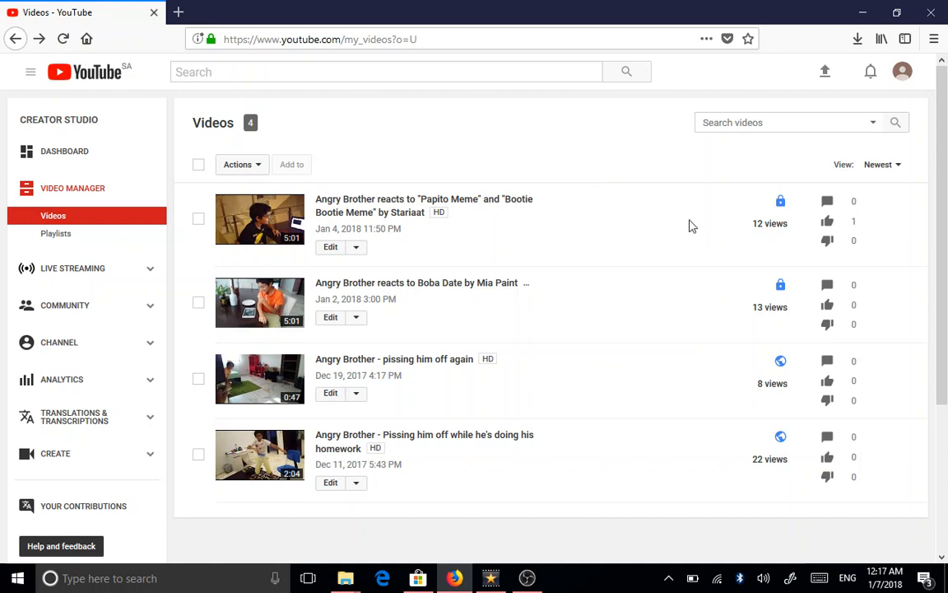
pyautogui.moveTo(609, 255)
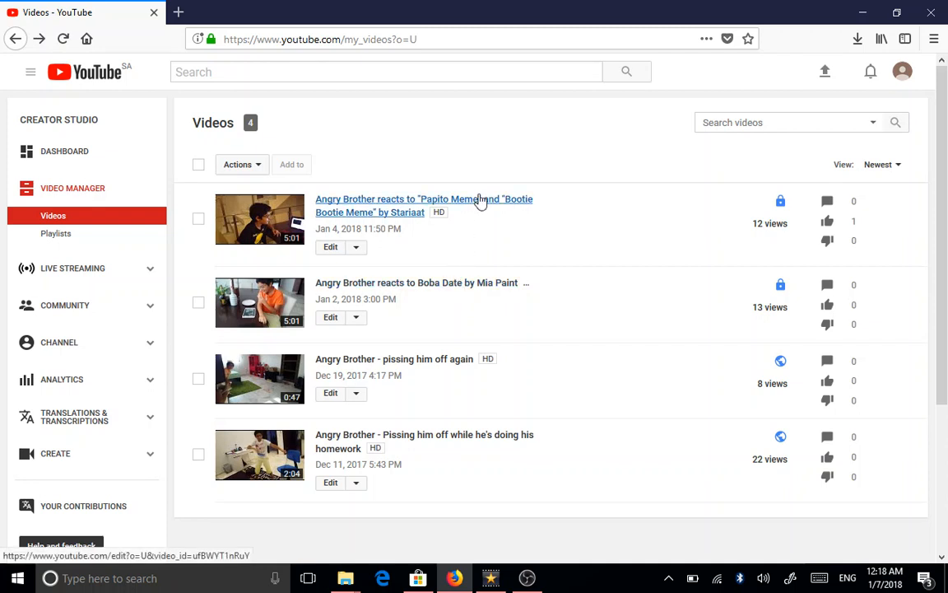
pyautogui.moveTo(472, 327)
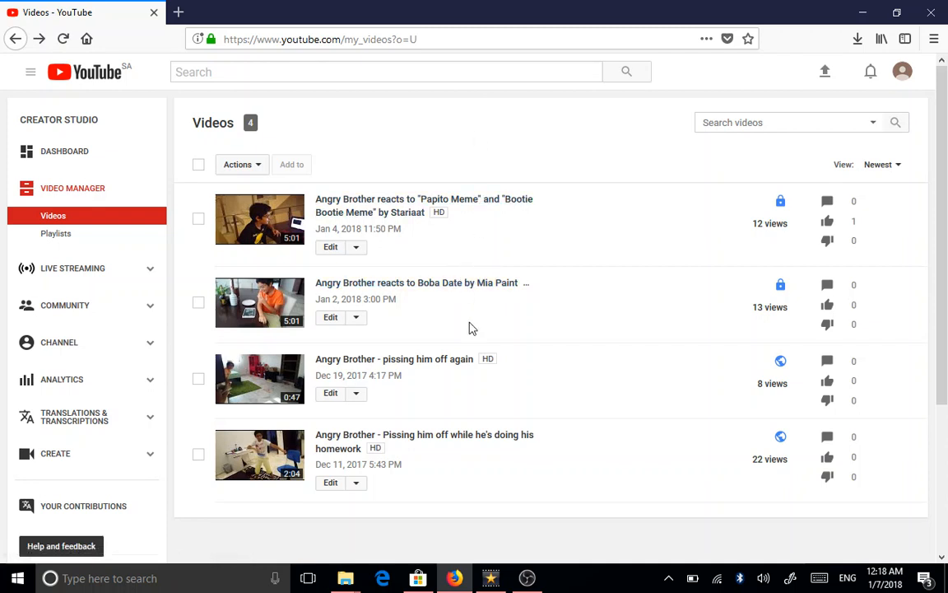
pyautogui.moveTo(483, 247)
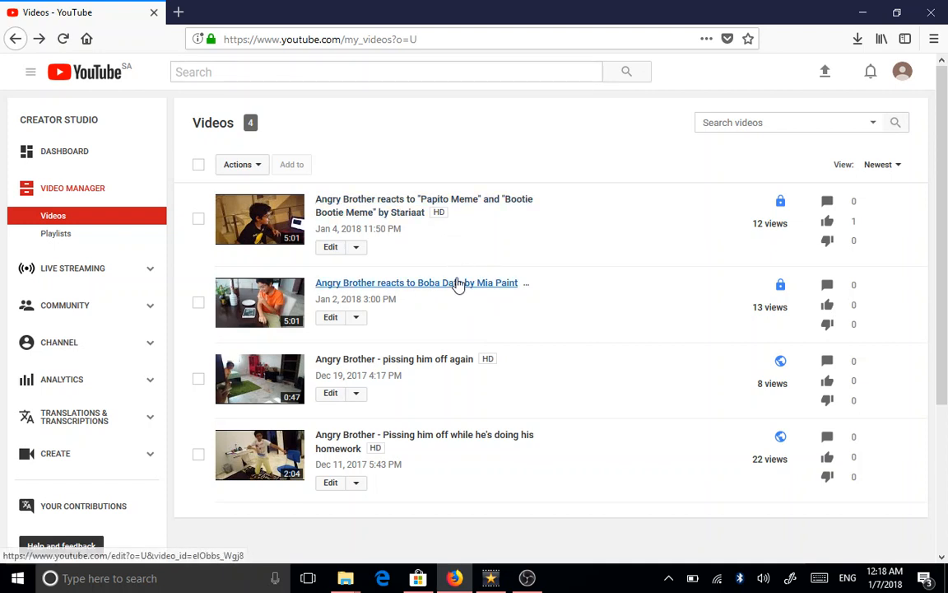
pyautogui.moveTo(491, 273)
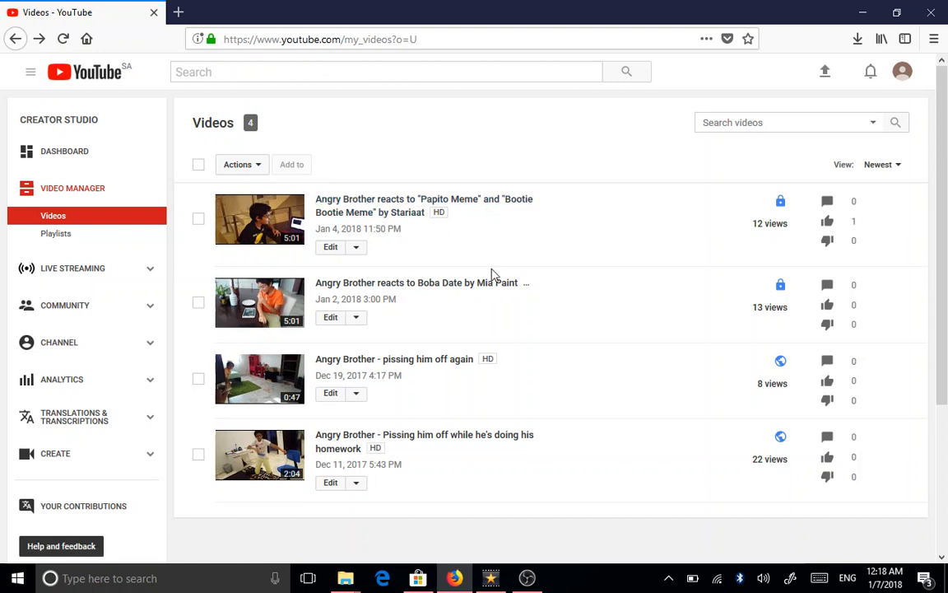
pyautogui.moveTo(490, 263)
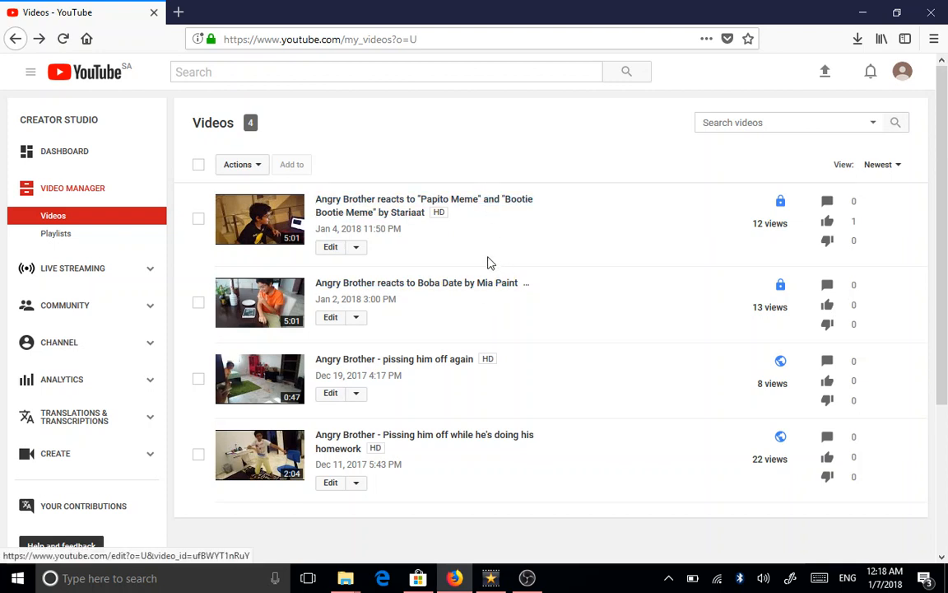
pyautogui.moveTo(306, 284)
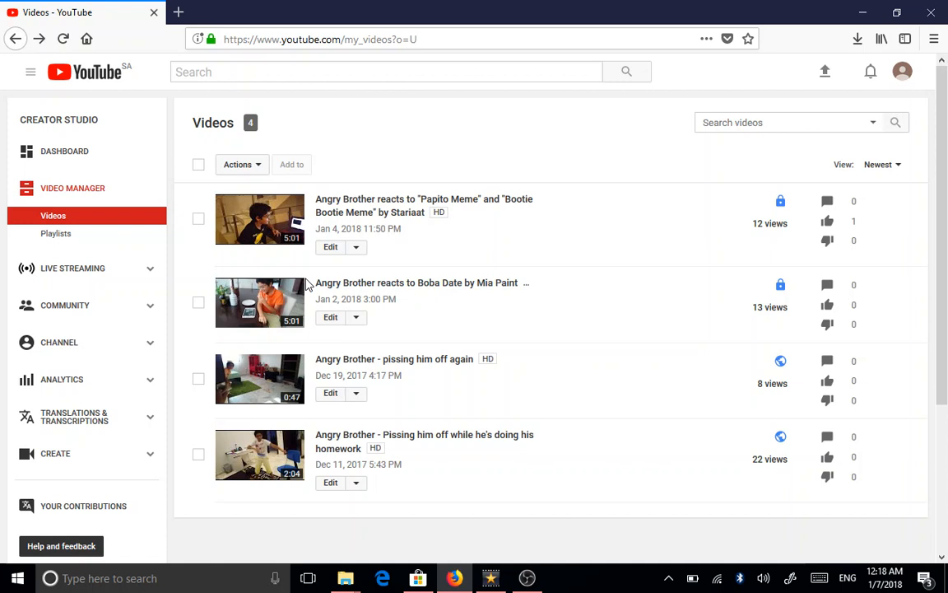
pyautogui.moveTo(311, 193)
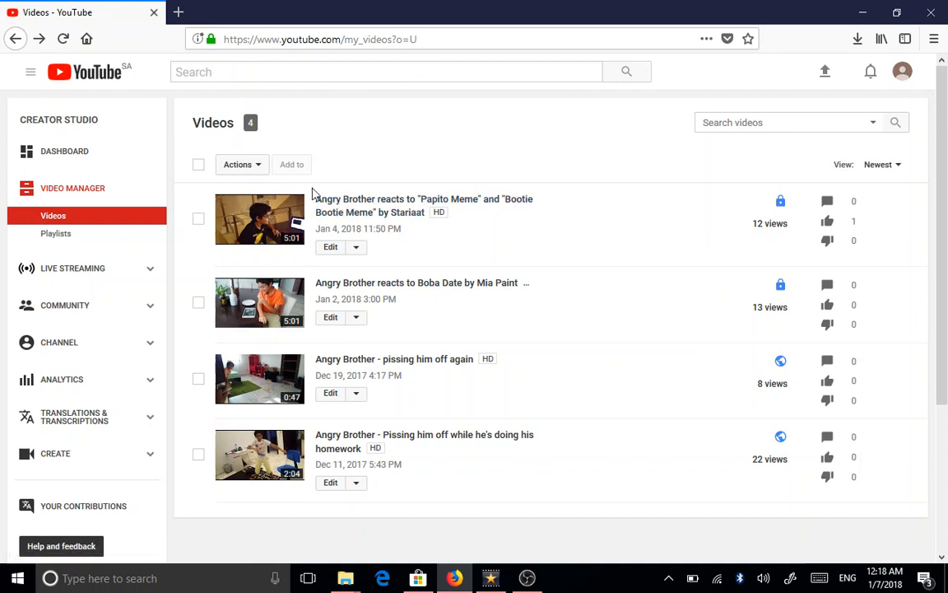
pyautogui.moveTo(313, 198)
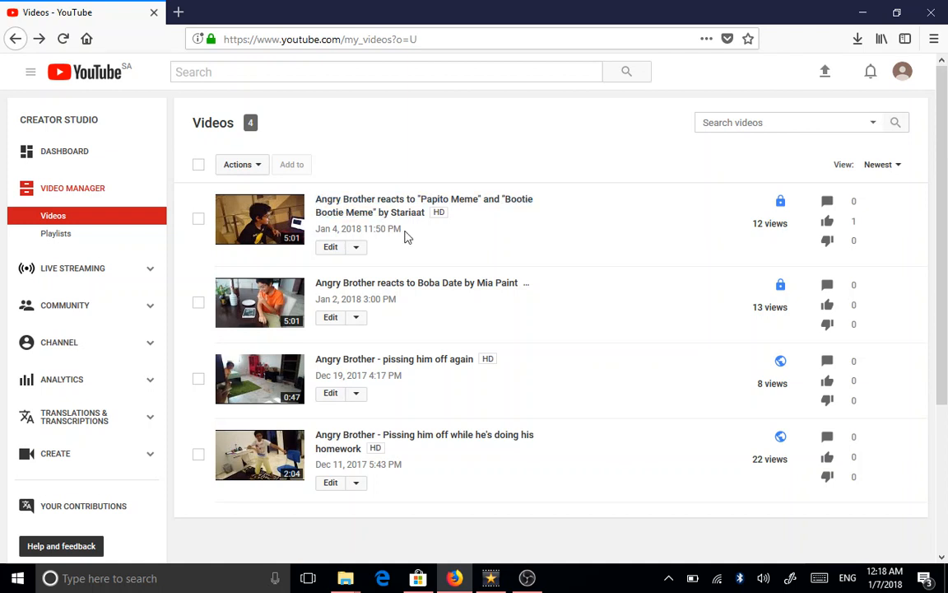
pyautogui.moveTo(480, 318)
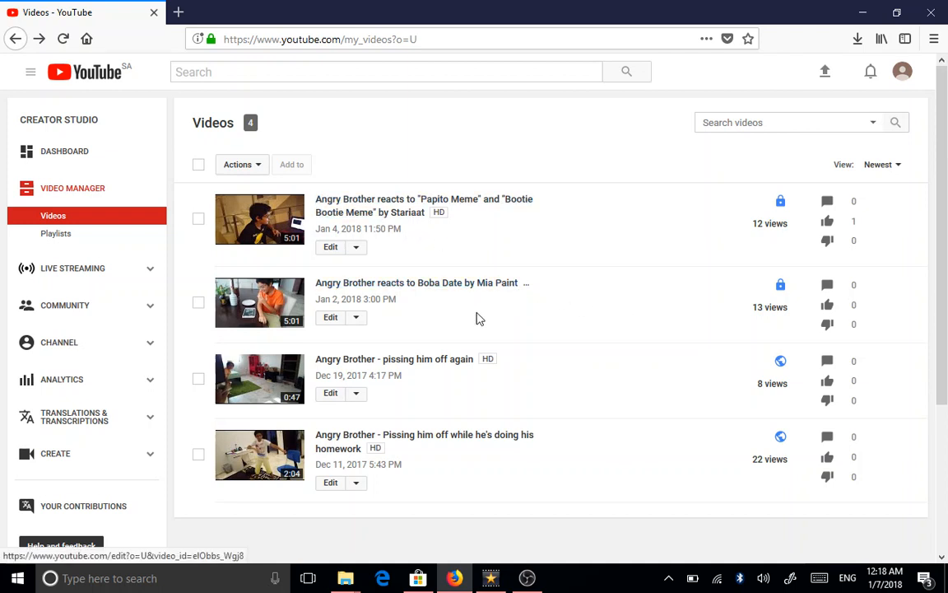
pyautogui.moveTo(470, 335)
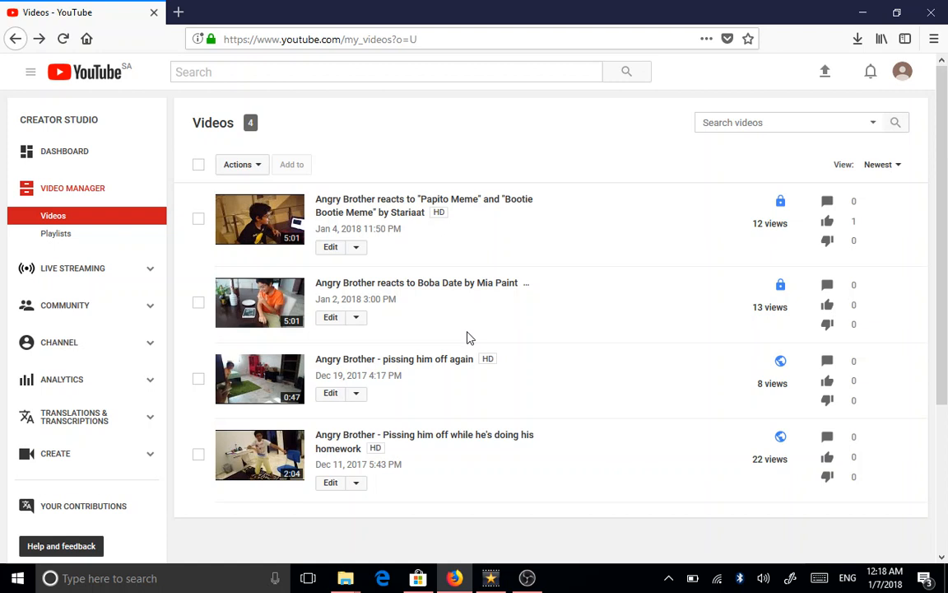
pyautogui.moveTo(509, 364)
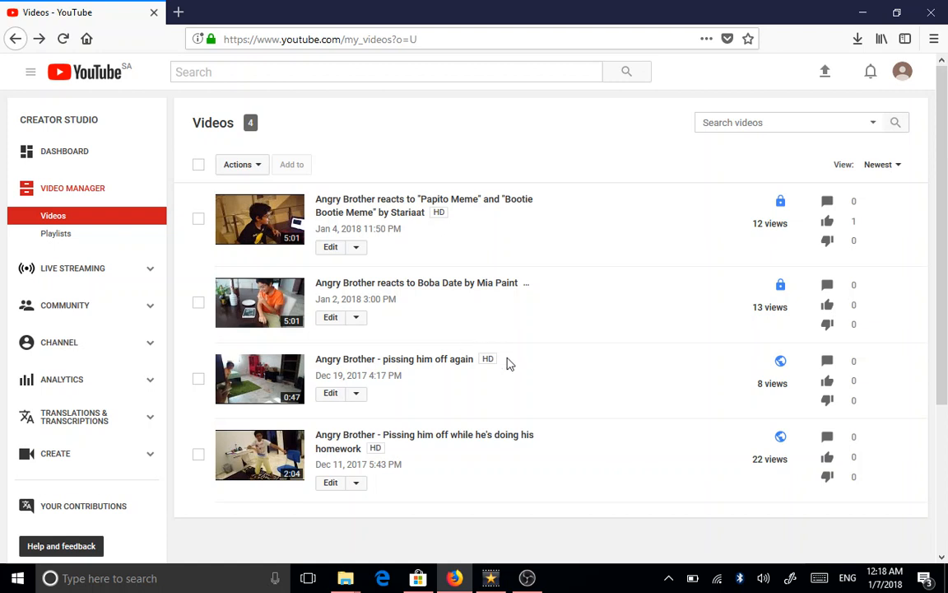
pyautogui.moveTo(460, 371)
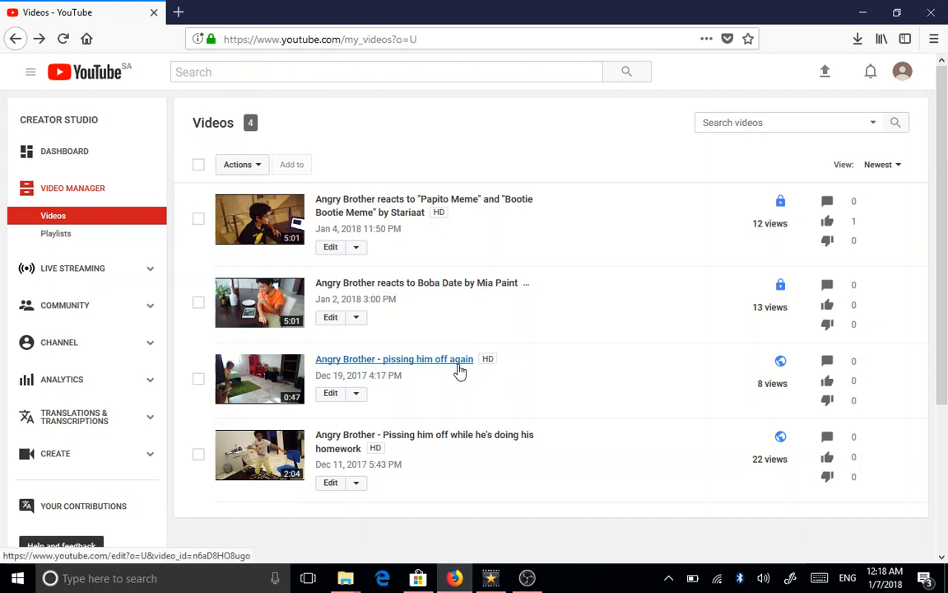
pyautogui.moveTo(487, 484)
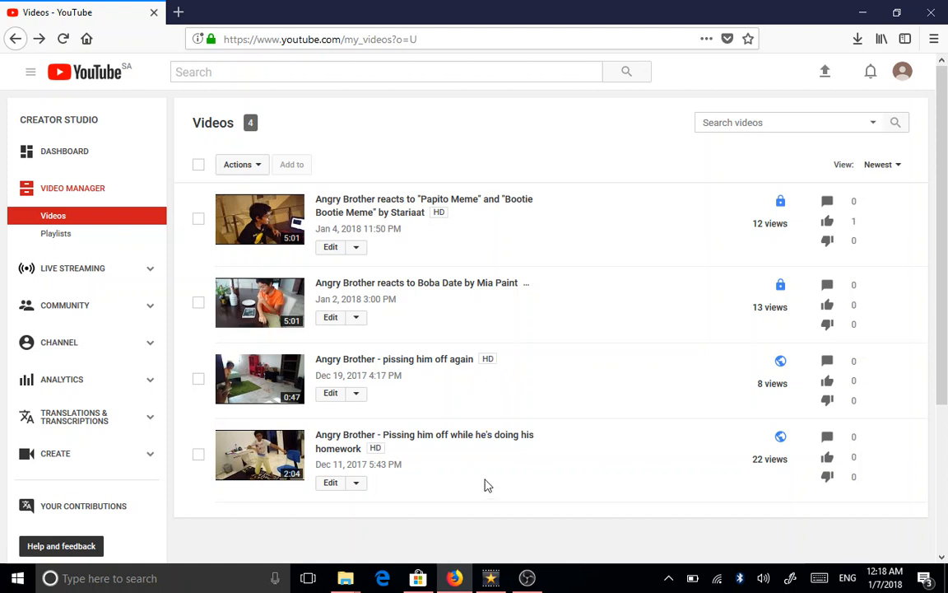
pyautogui.moveTo(458, 368)
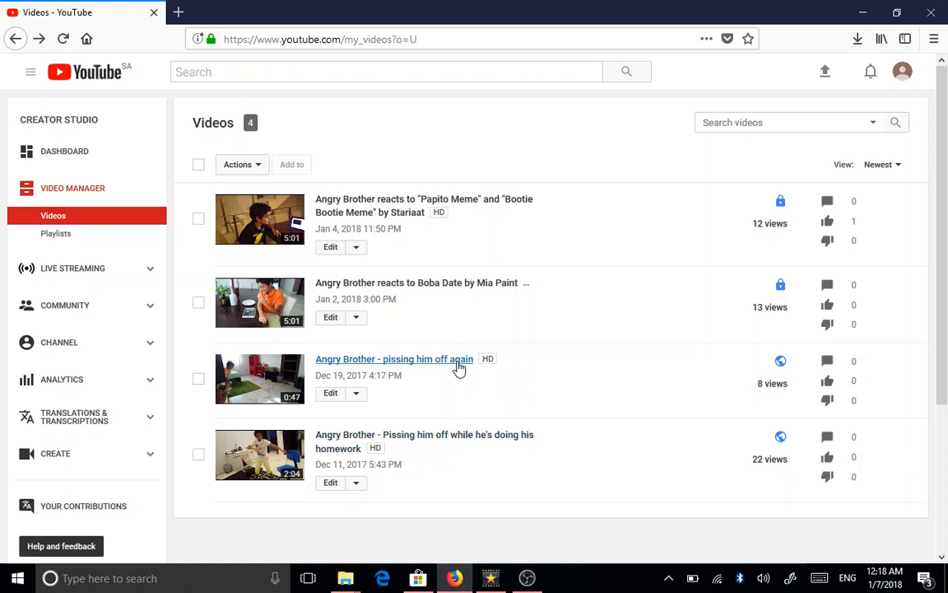
pyautogui.moveTo(473, 377)
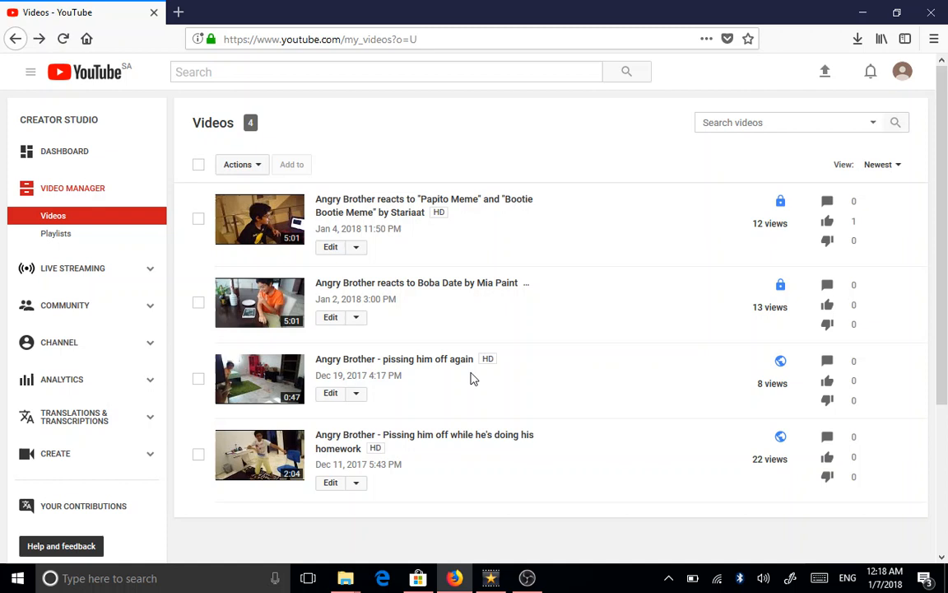
pyautogui.moveTo(428, 520)
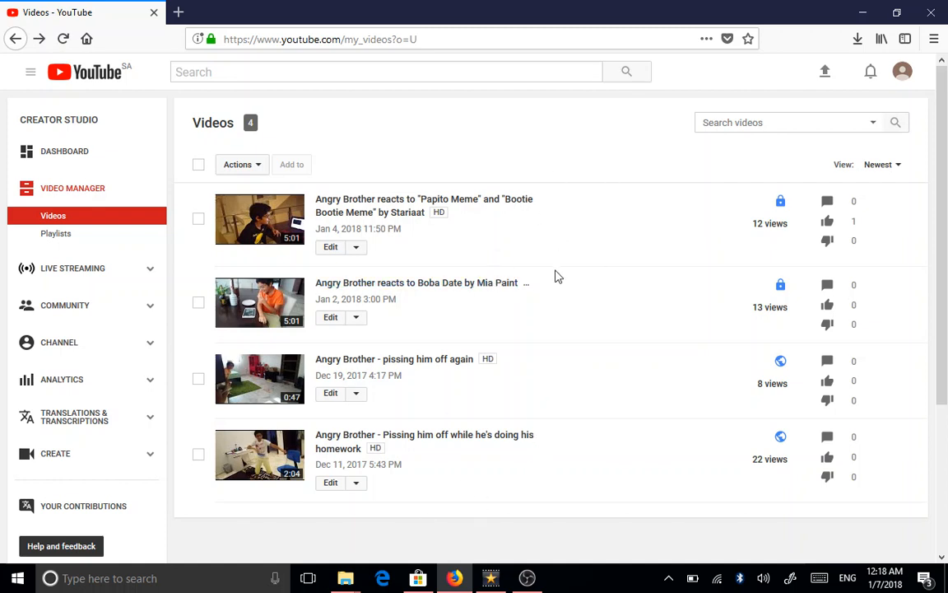
pyautogui.moveTo(447, 326)
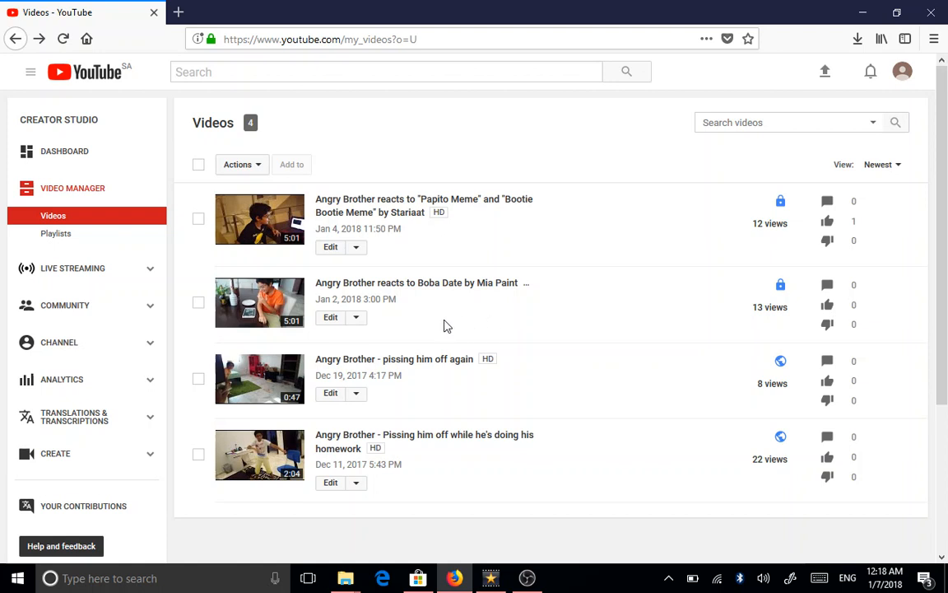
pyautogui.moveTo(424, 86)
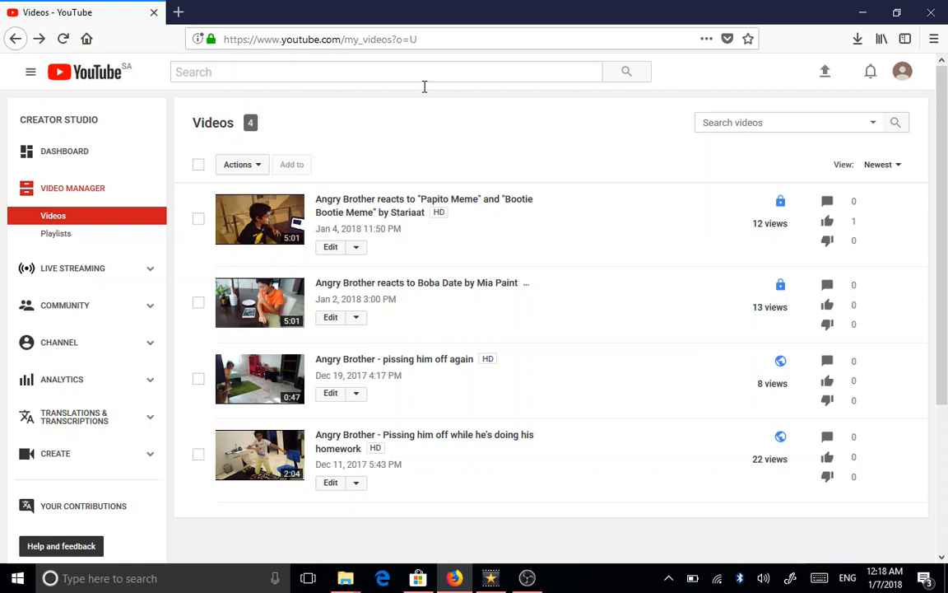
pyautogui.moveTo(494, 319)
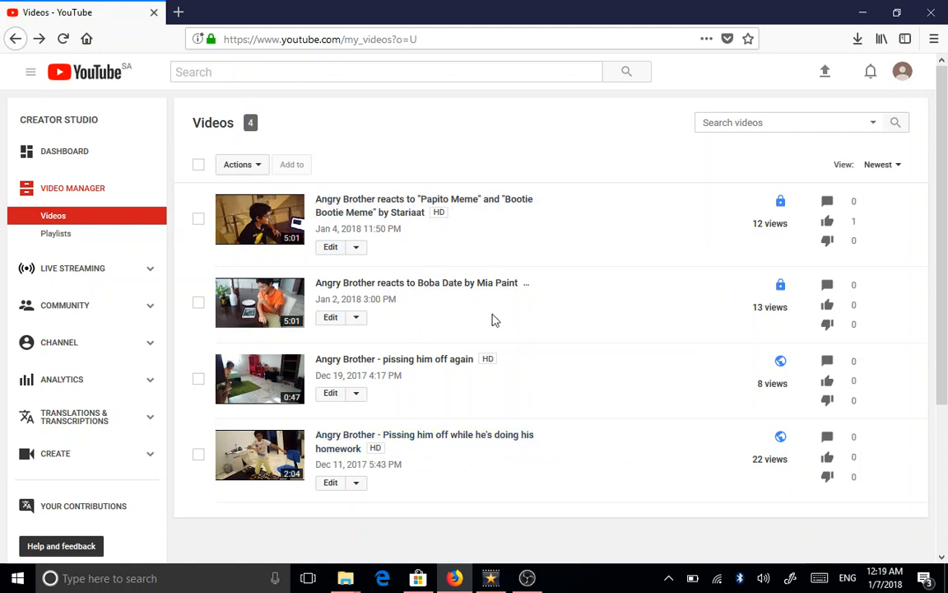
pyautogui.moveTo(527, 299)
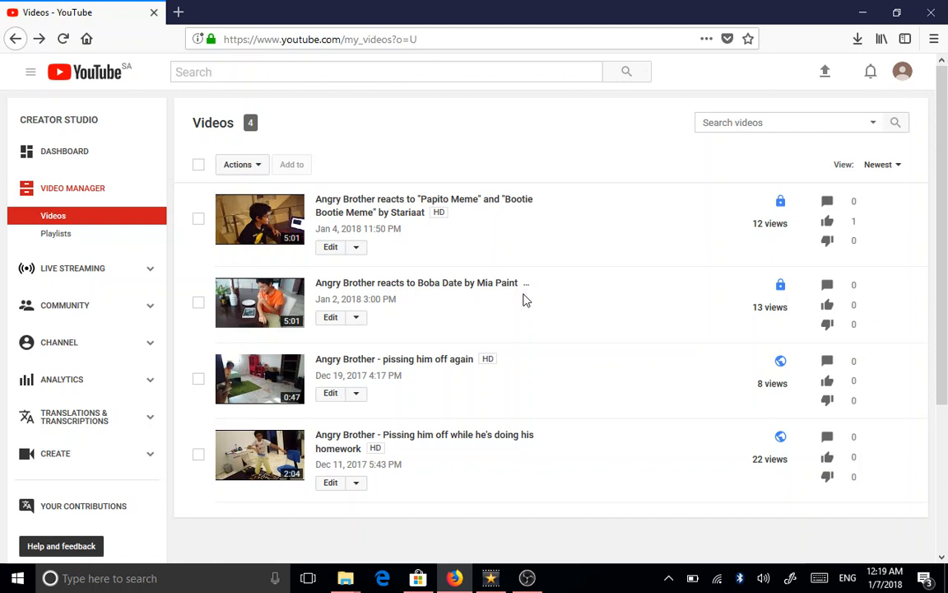
pyautogui.moveTo(486, 326)
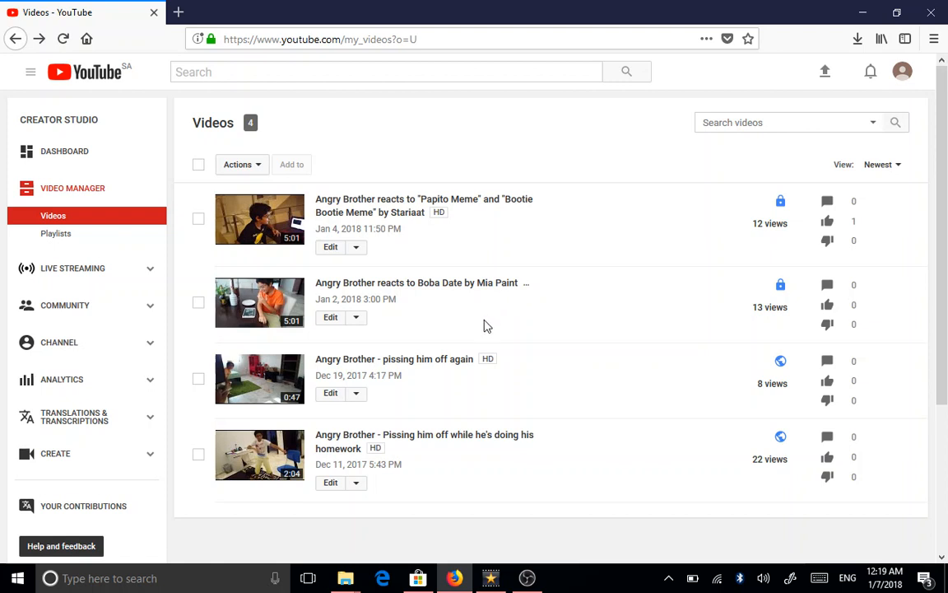
pyautogui.moveTo(445, 335)
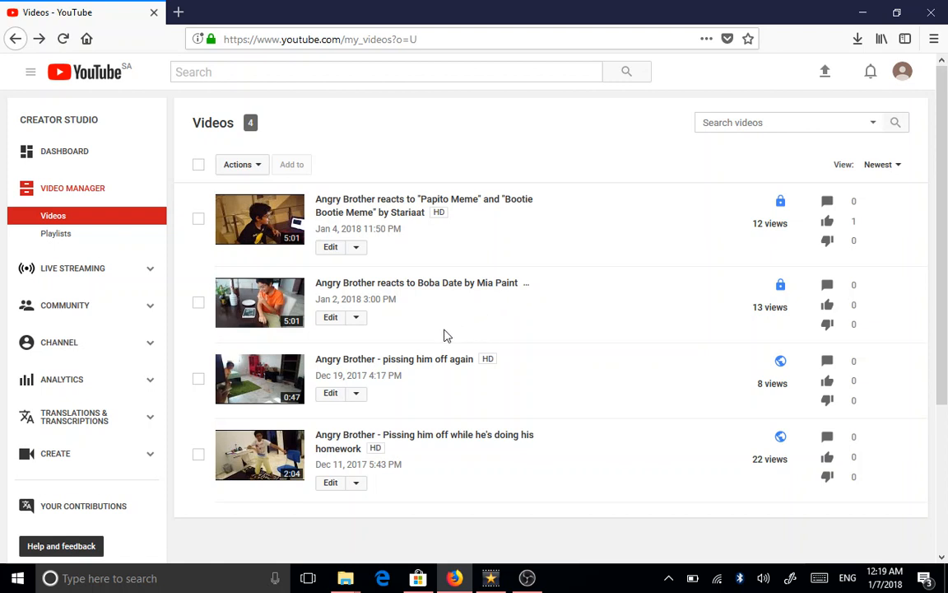
pyautogui.moveTo(447, 269)
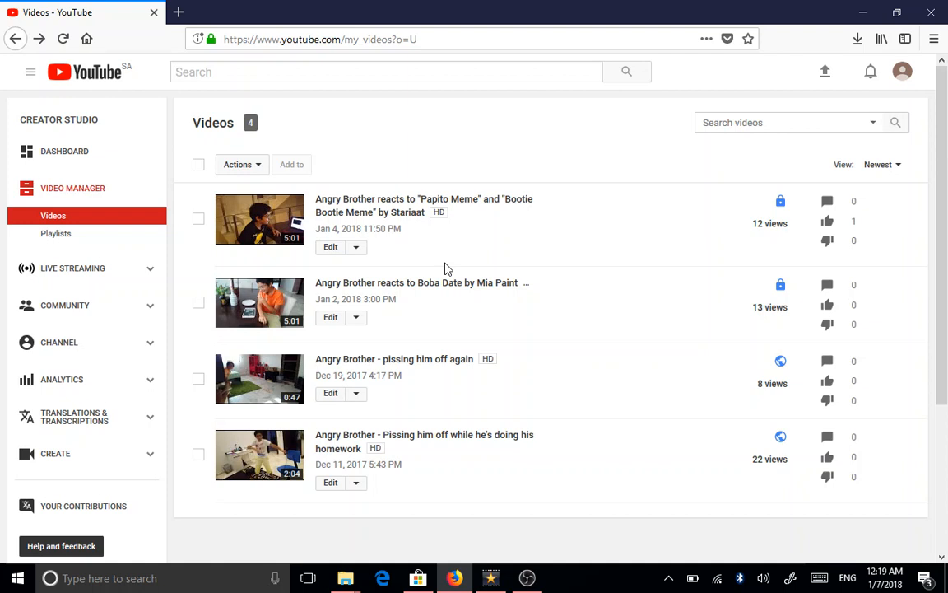
pyautogui.moveTo(416, 282)
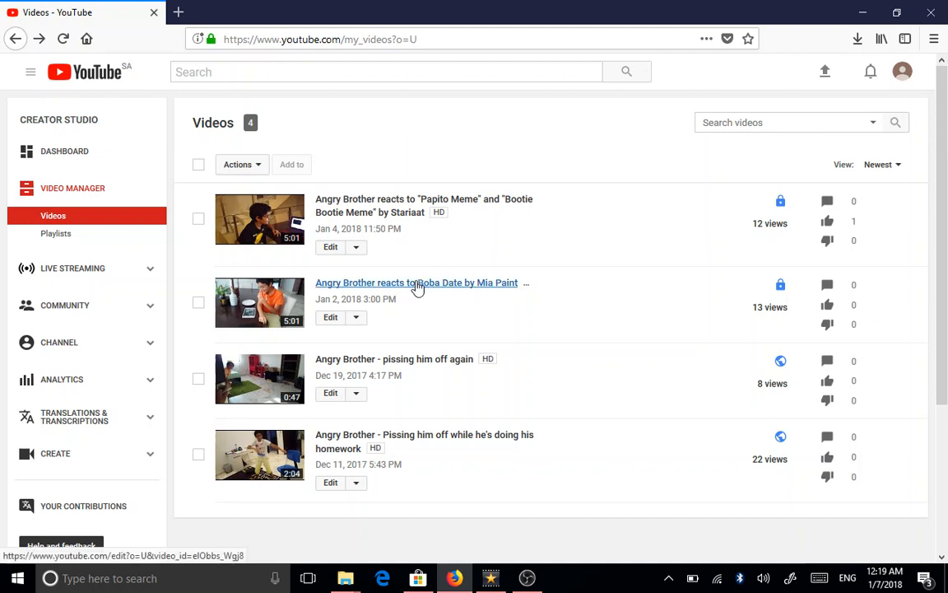
pyautogui.moveTo(514, 264)
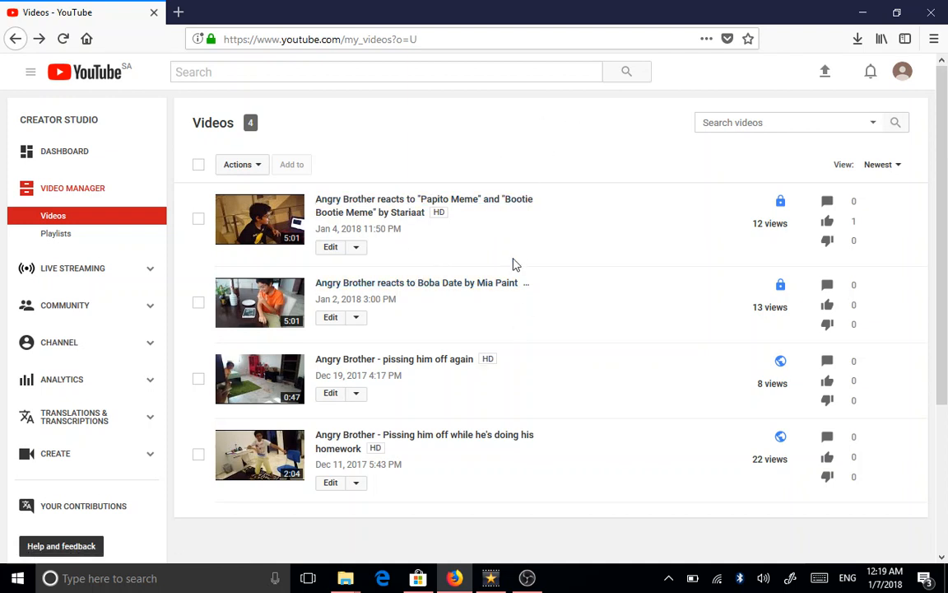
pyautogui.moveTo(525, 258)
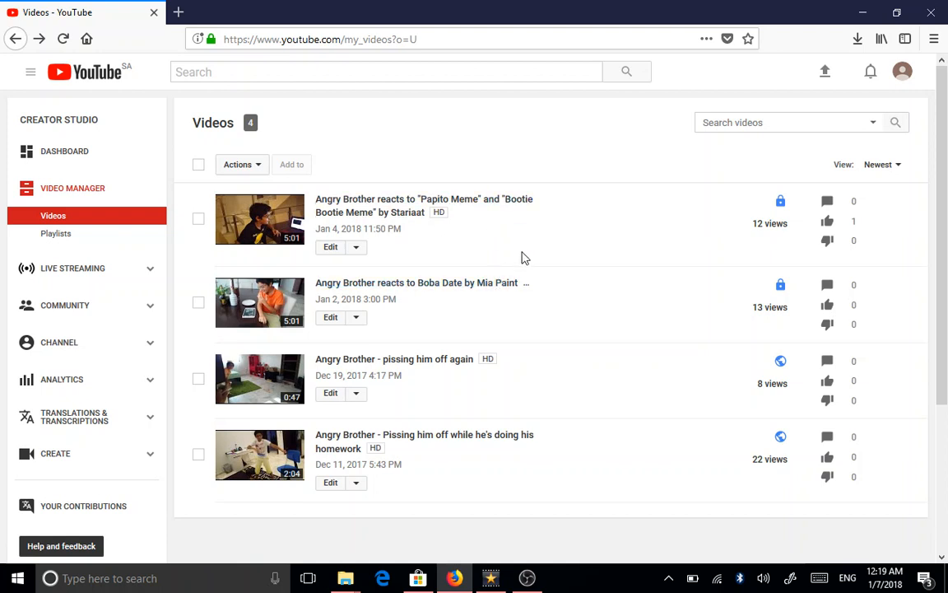
pyautogui.moveTo(519, 275)
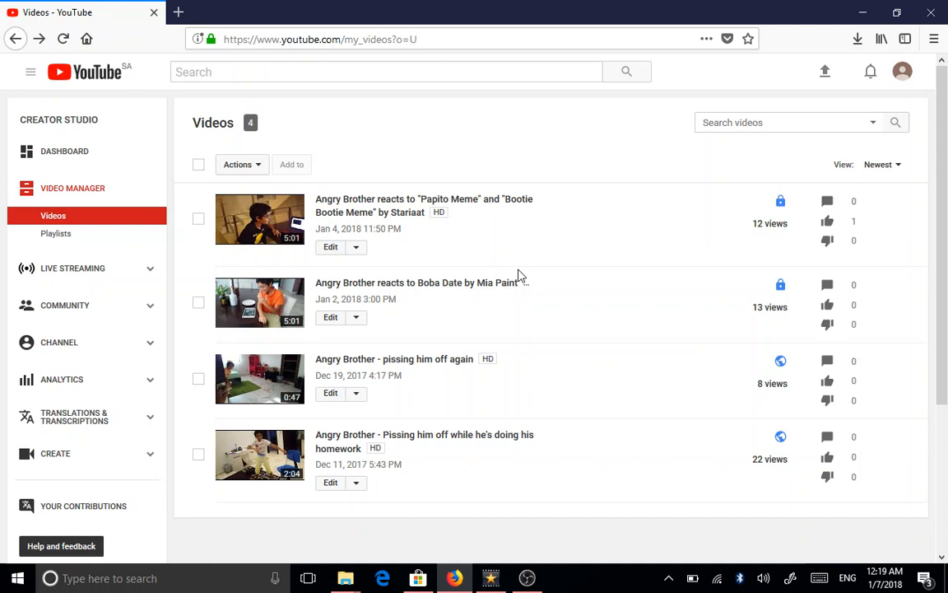
pyautogui.moveTo(459, 272)
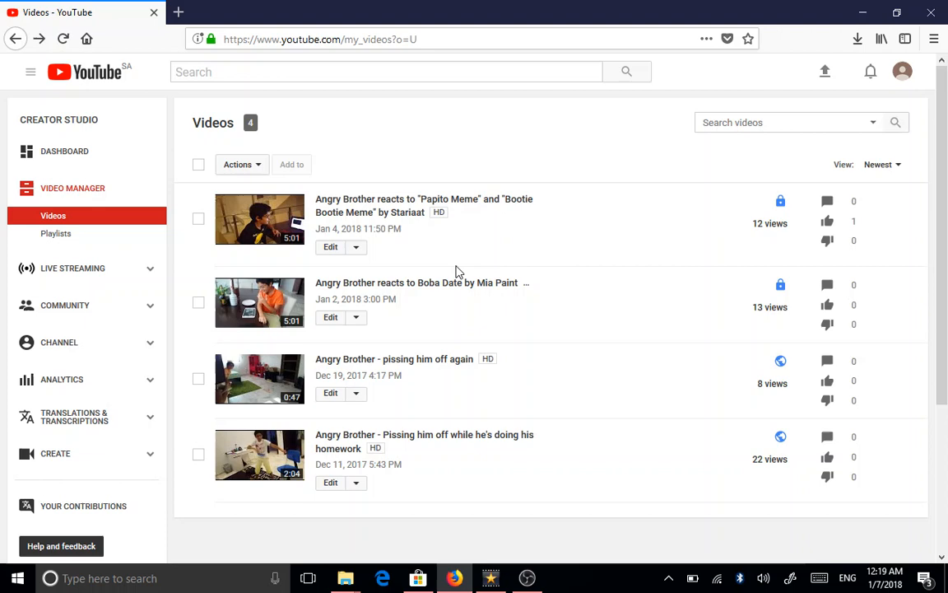
pyautogui.moveTo(444, 434)
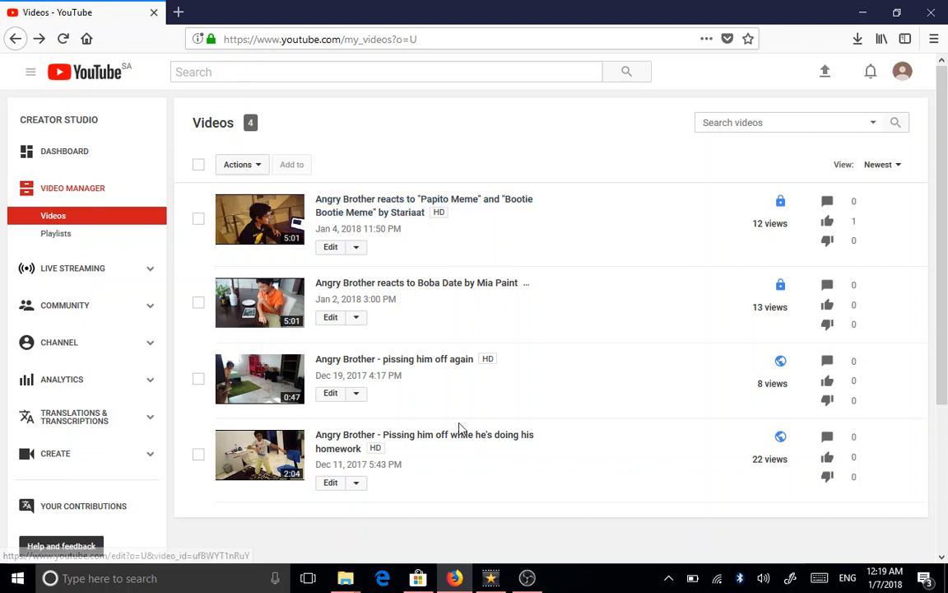
# Bring the OBS recording window to the front from the taskbar, over the four-video list.
pyautogui.click(527, 577)
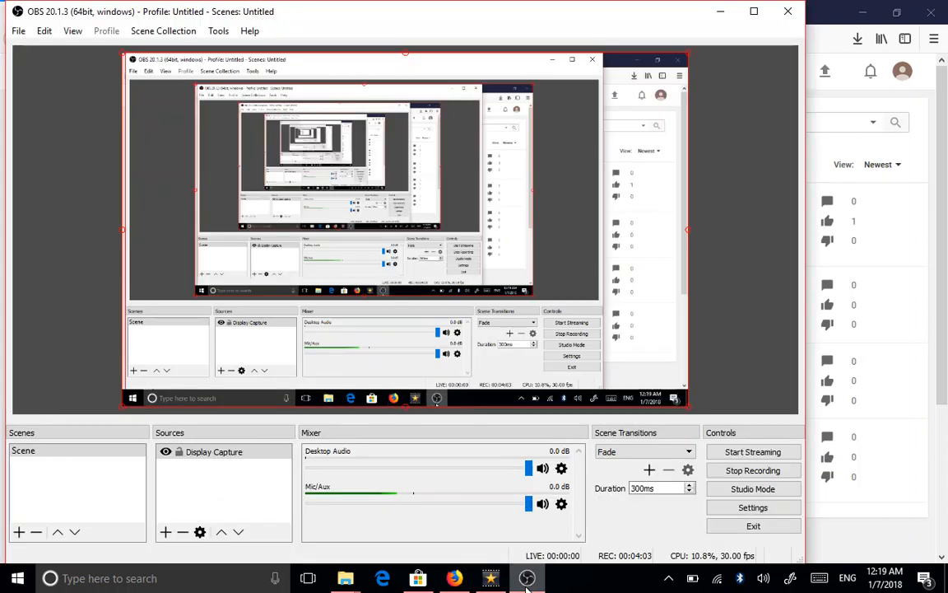